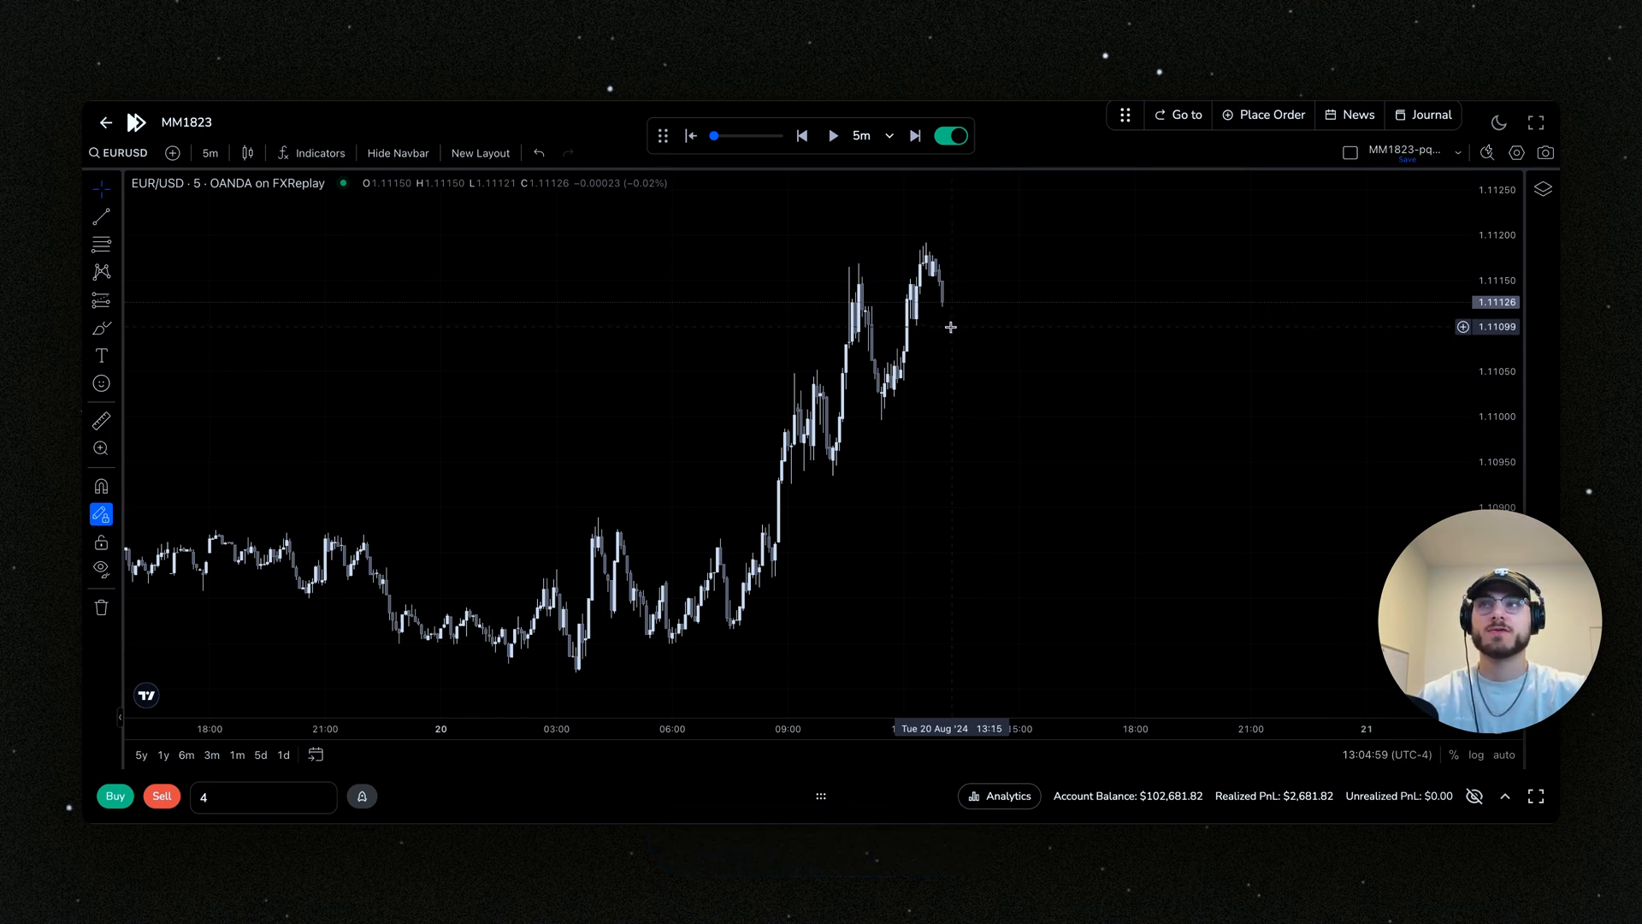
# Step: Explore the right-click order menu on the chart and set the order quantity to 5
pyautogui.rightClick(950, 329)
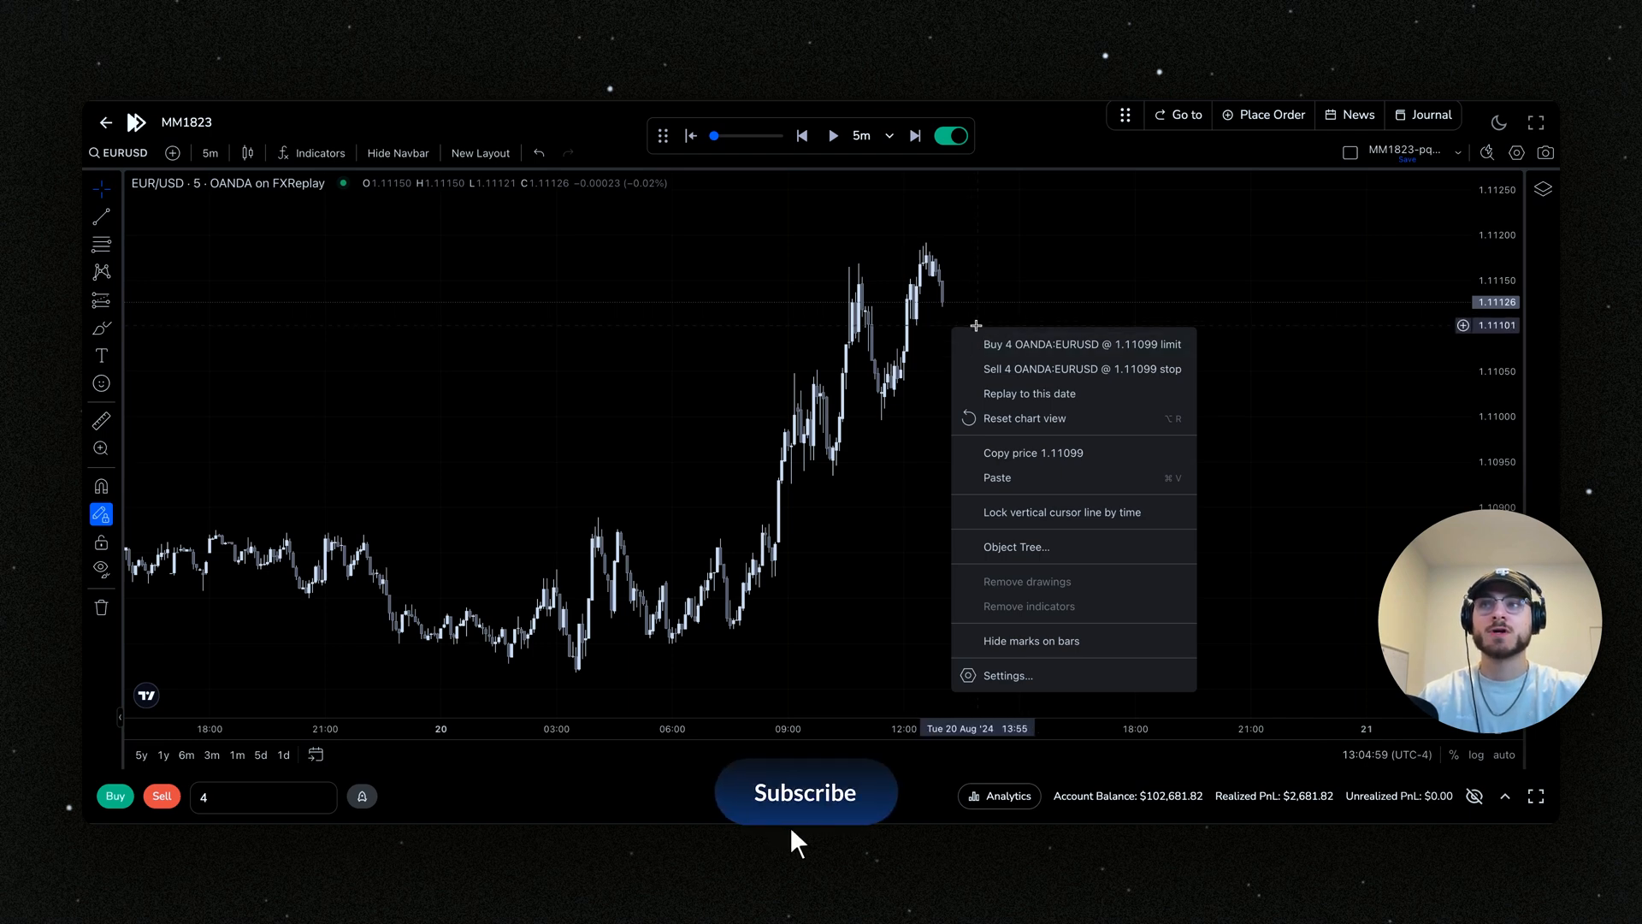
pyautogui.moveTo(1042, 361)
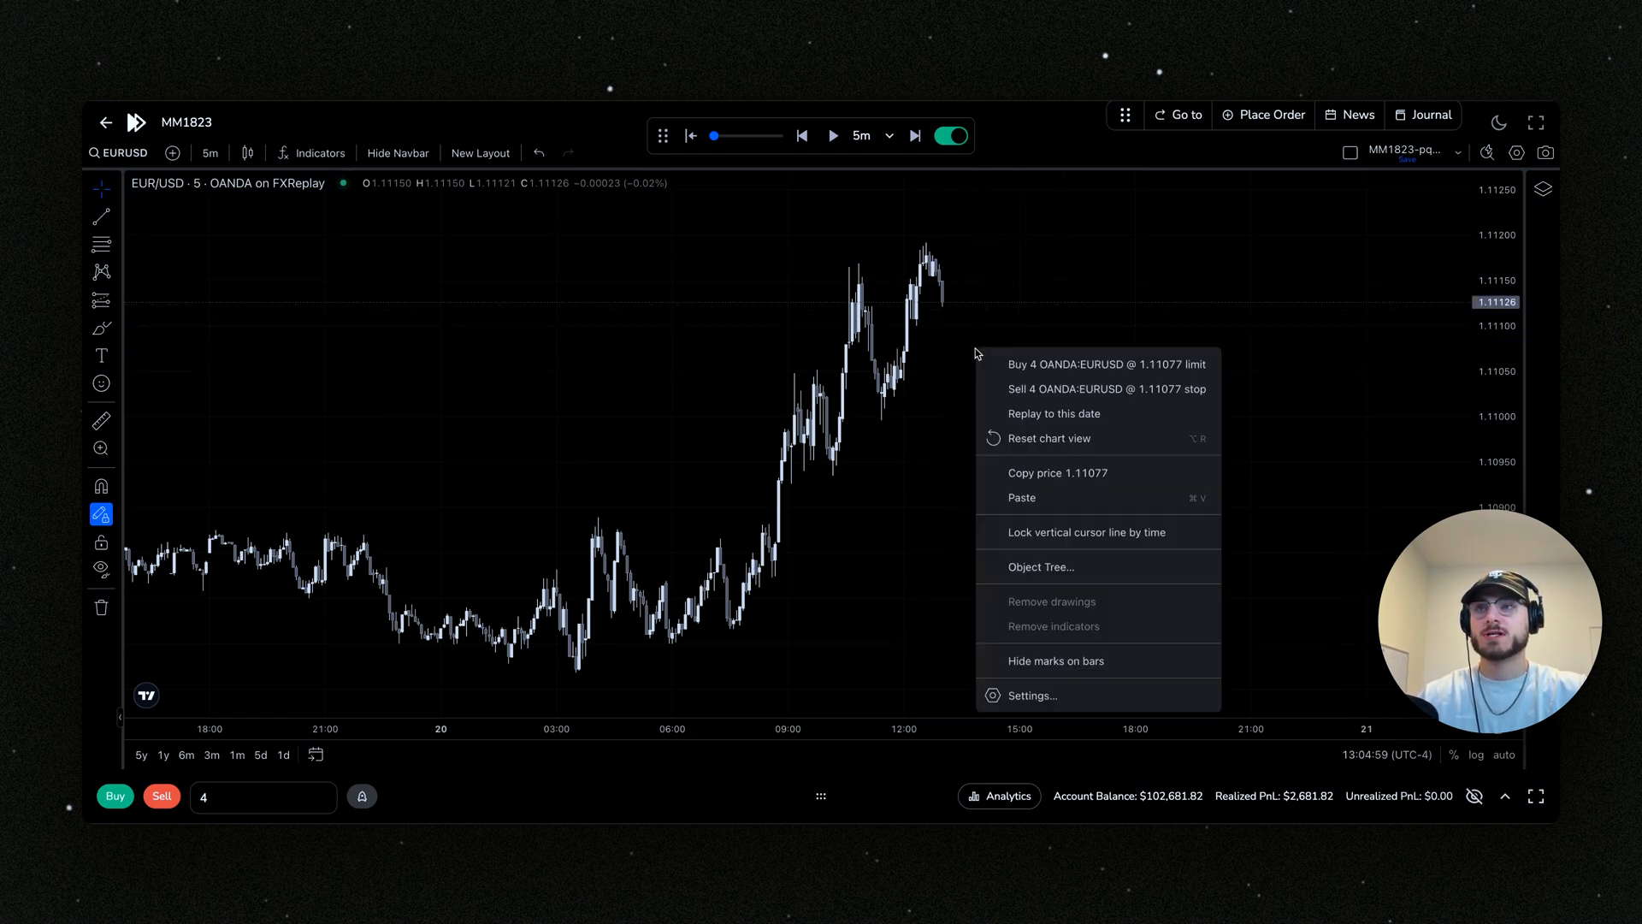
pyautogui.click(985, 330)
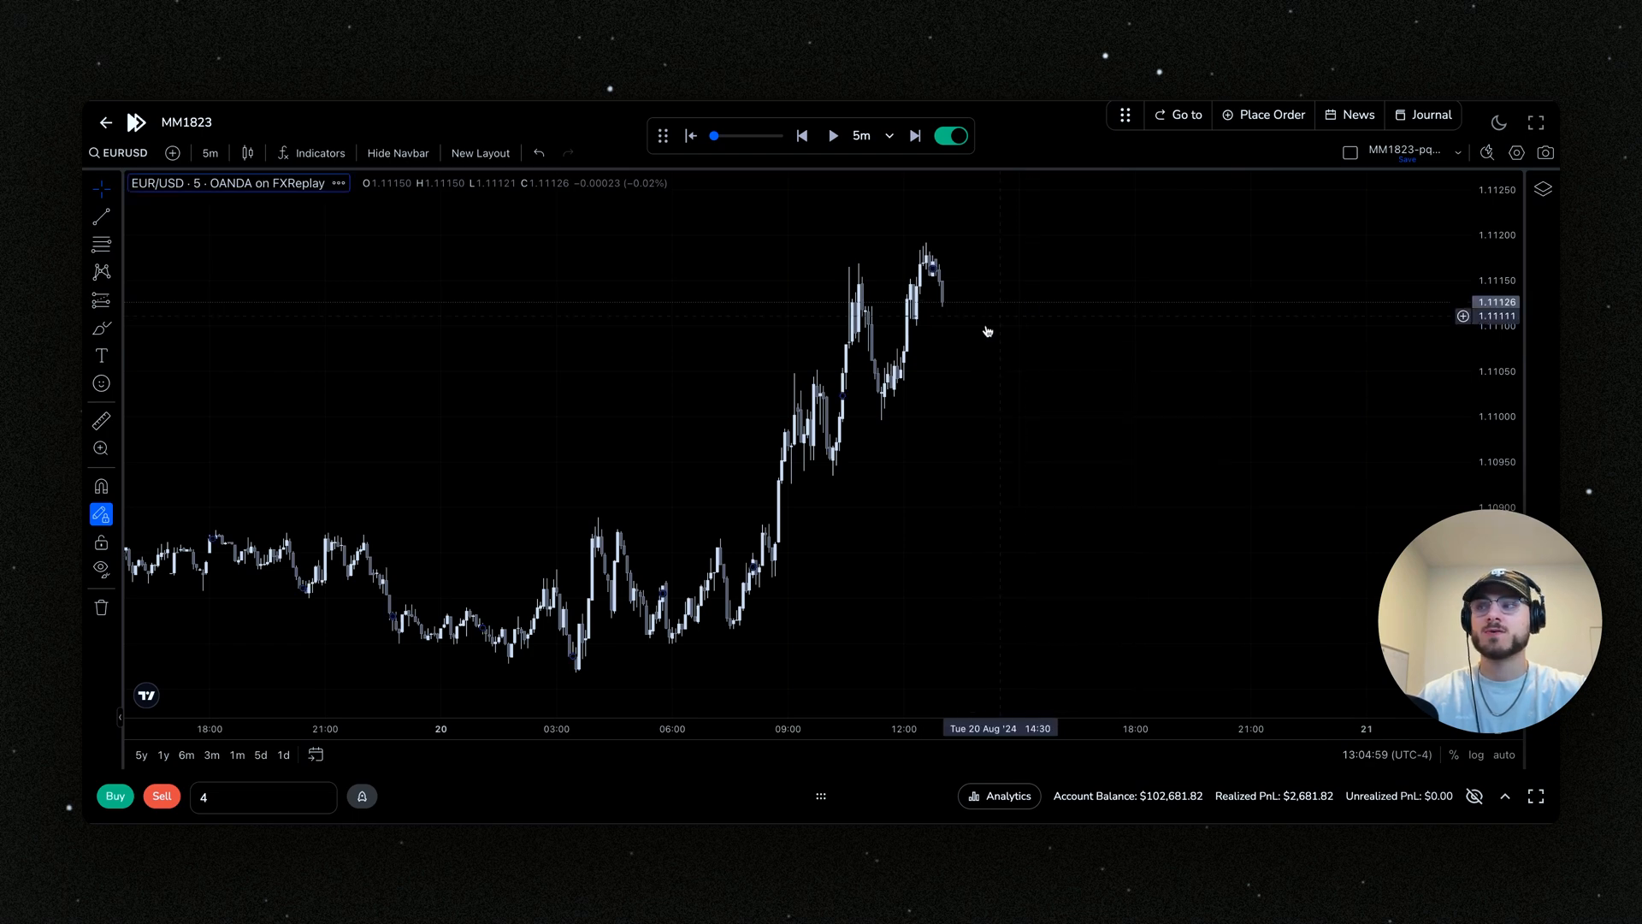
pyautogui.click(256, 797)
pyautogui.write('5')
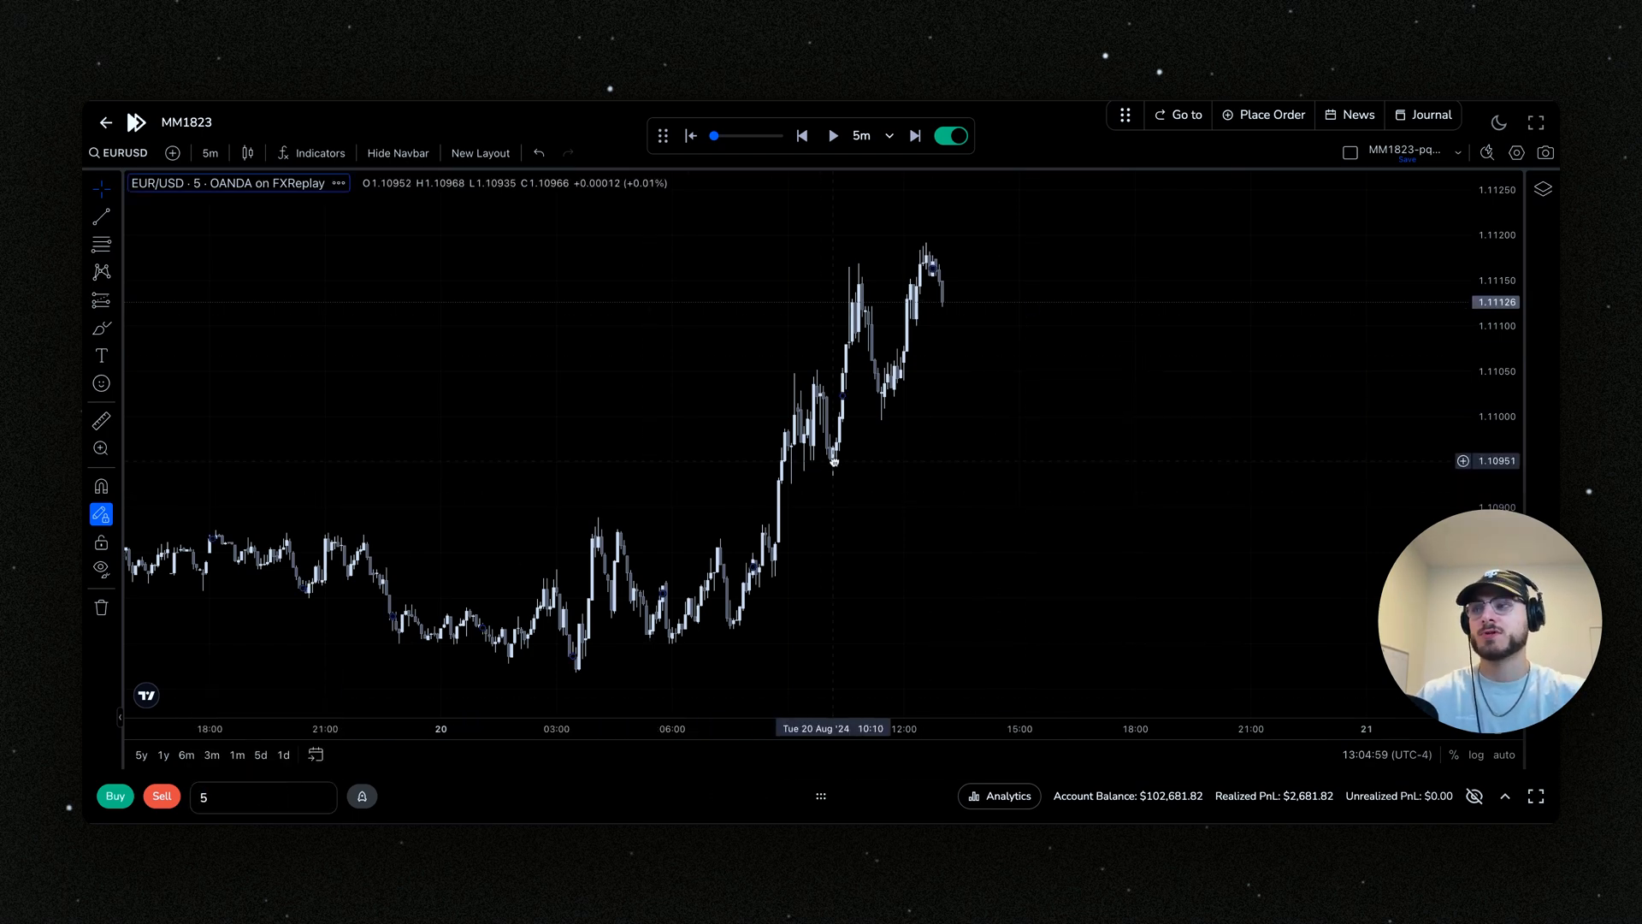
# Step: Place a 5-lot EURUSD buy limit at 1.111 and run the replay to $3,151.82 realized profit
pyautogui.rightClick(953, 332)
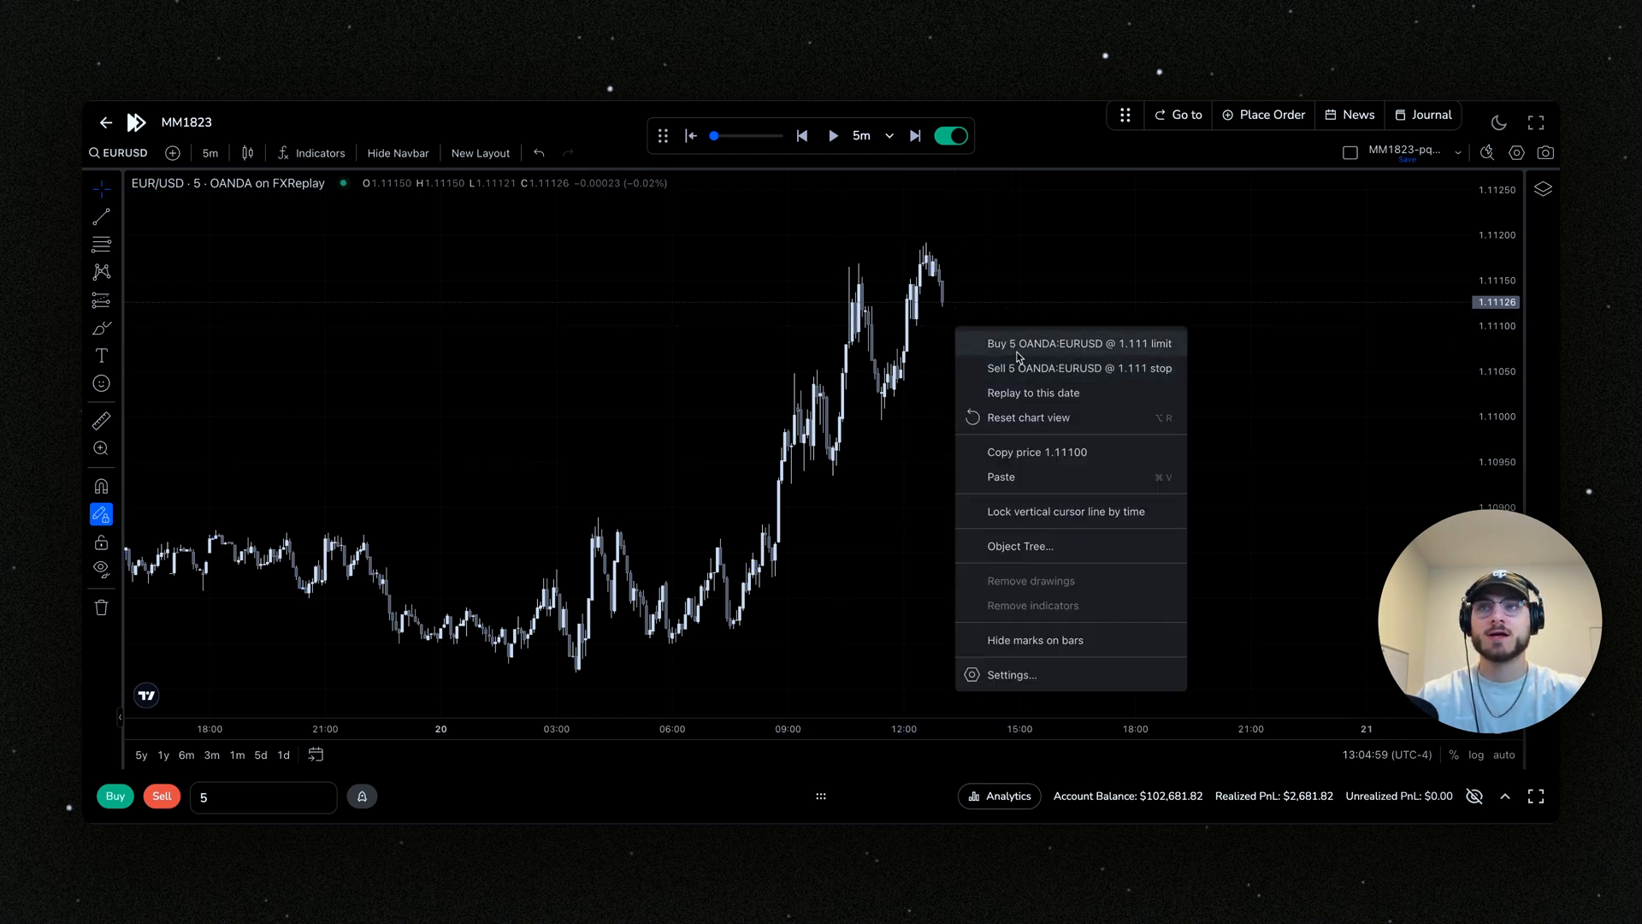
pyautogui.click(1079, 342)
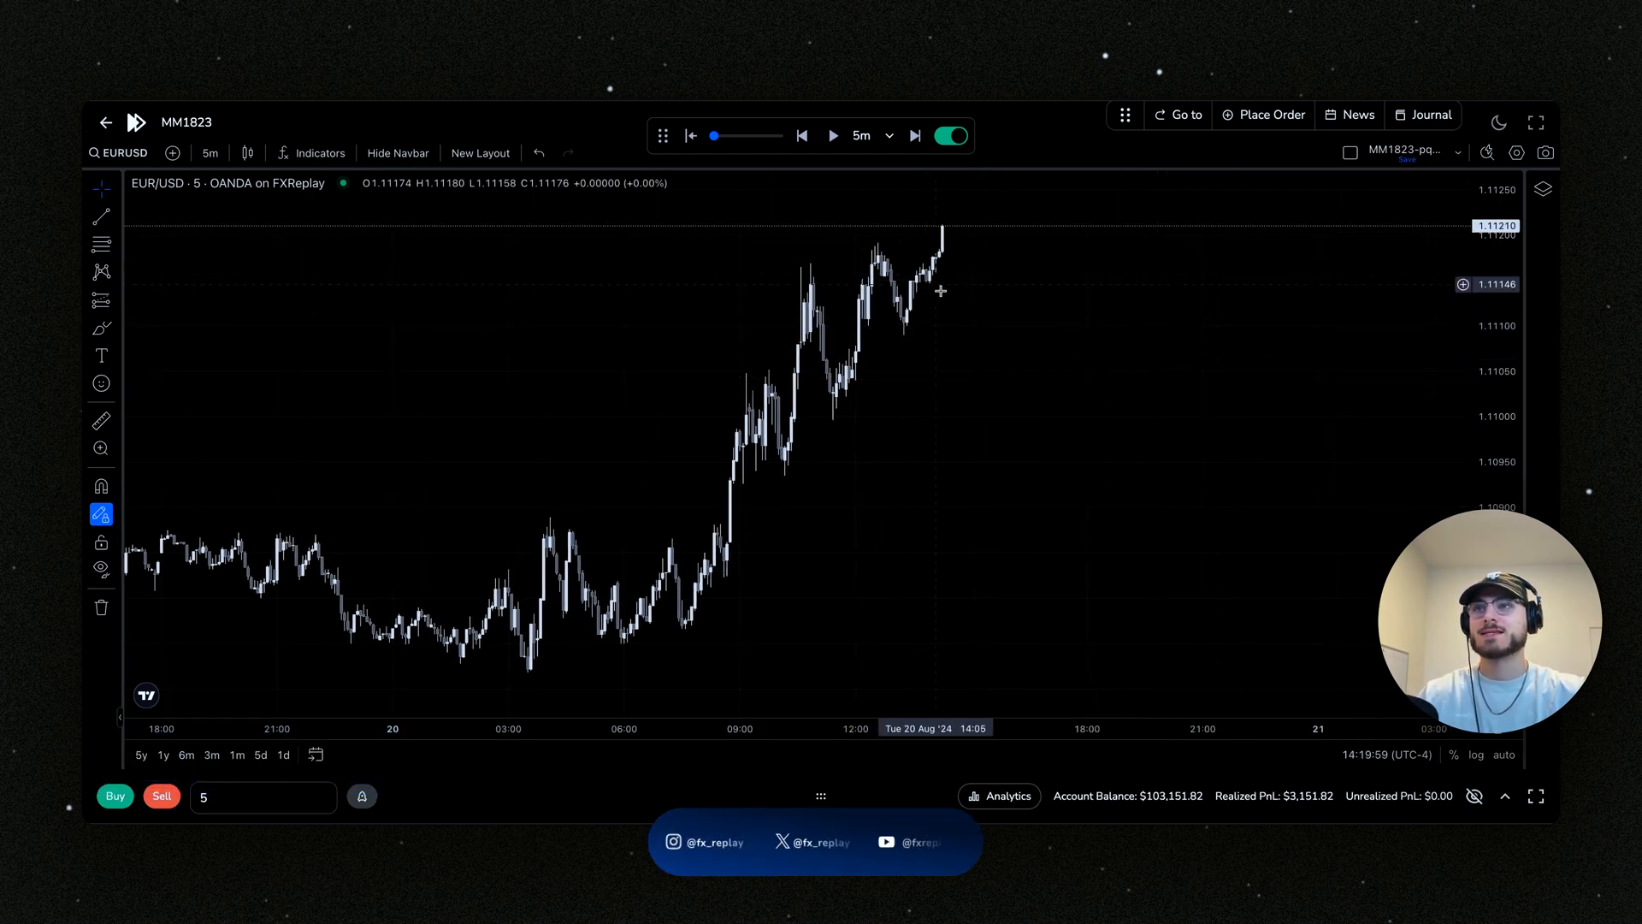
pyautogui.click(256, 796)
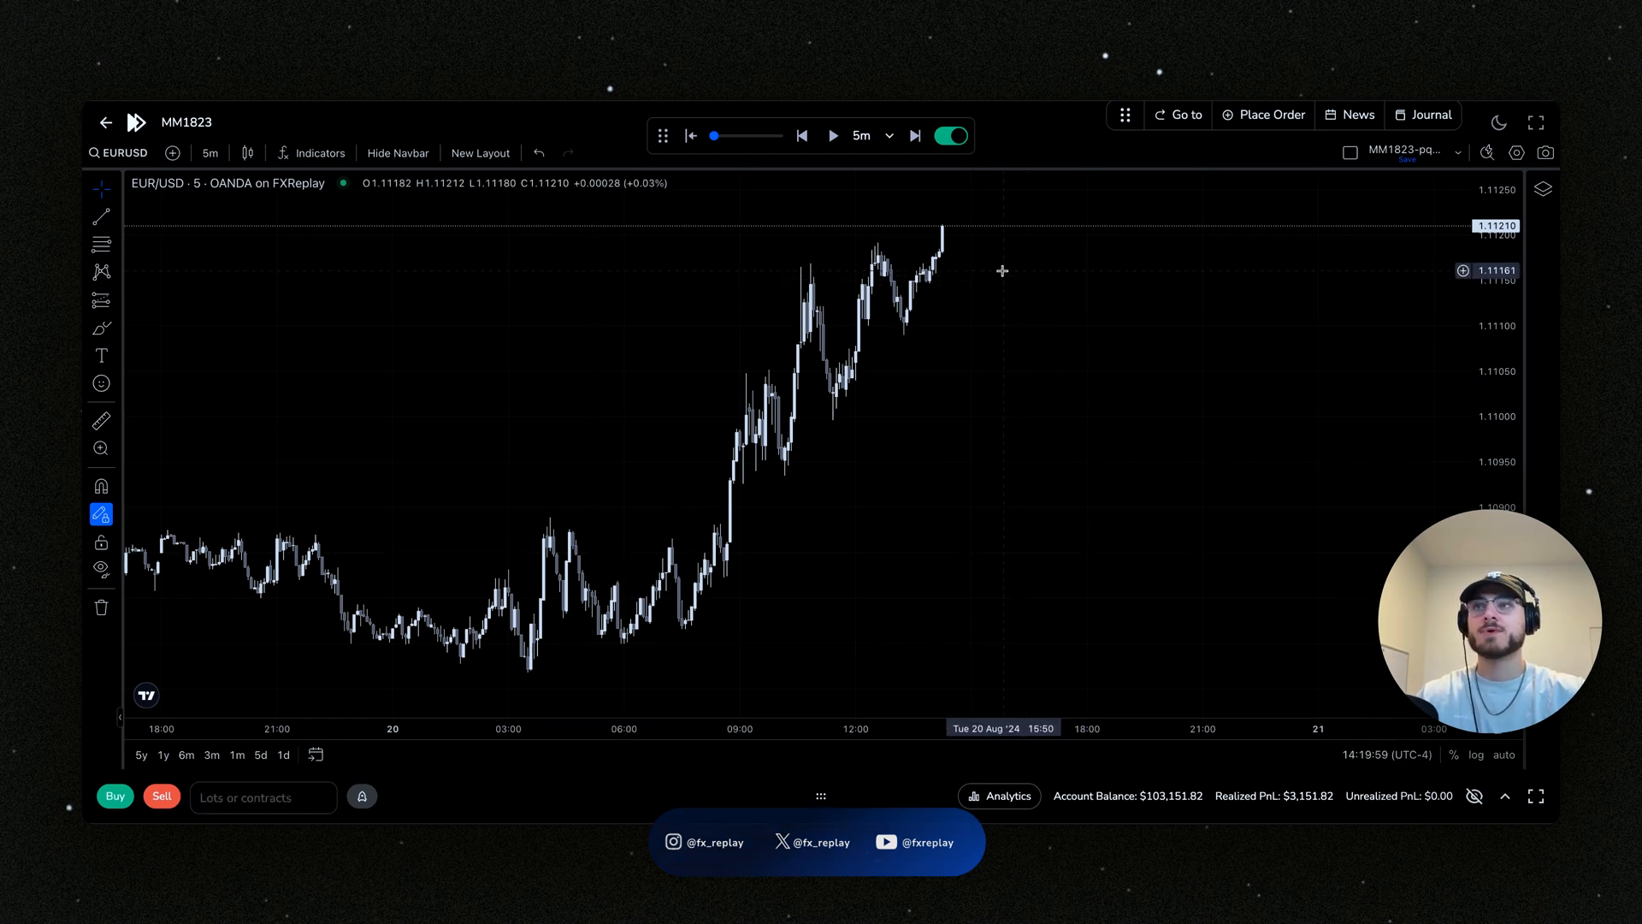
# Step: Place a one-lot OANDA:EURUSD order at 1.11161 from the chart's right-click menu
pyautogui.rightClick(1003, 272)
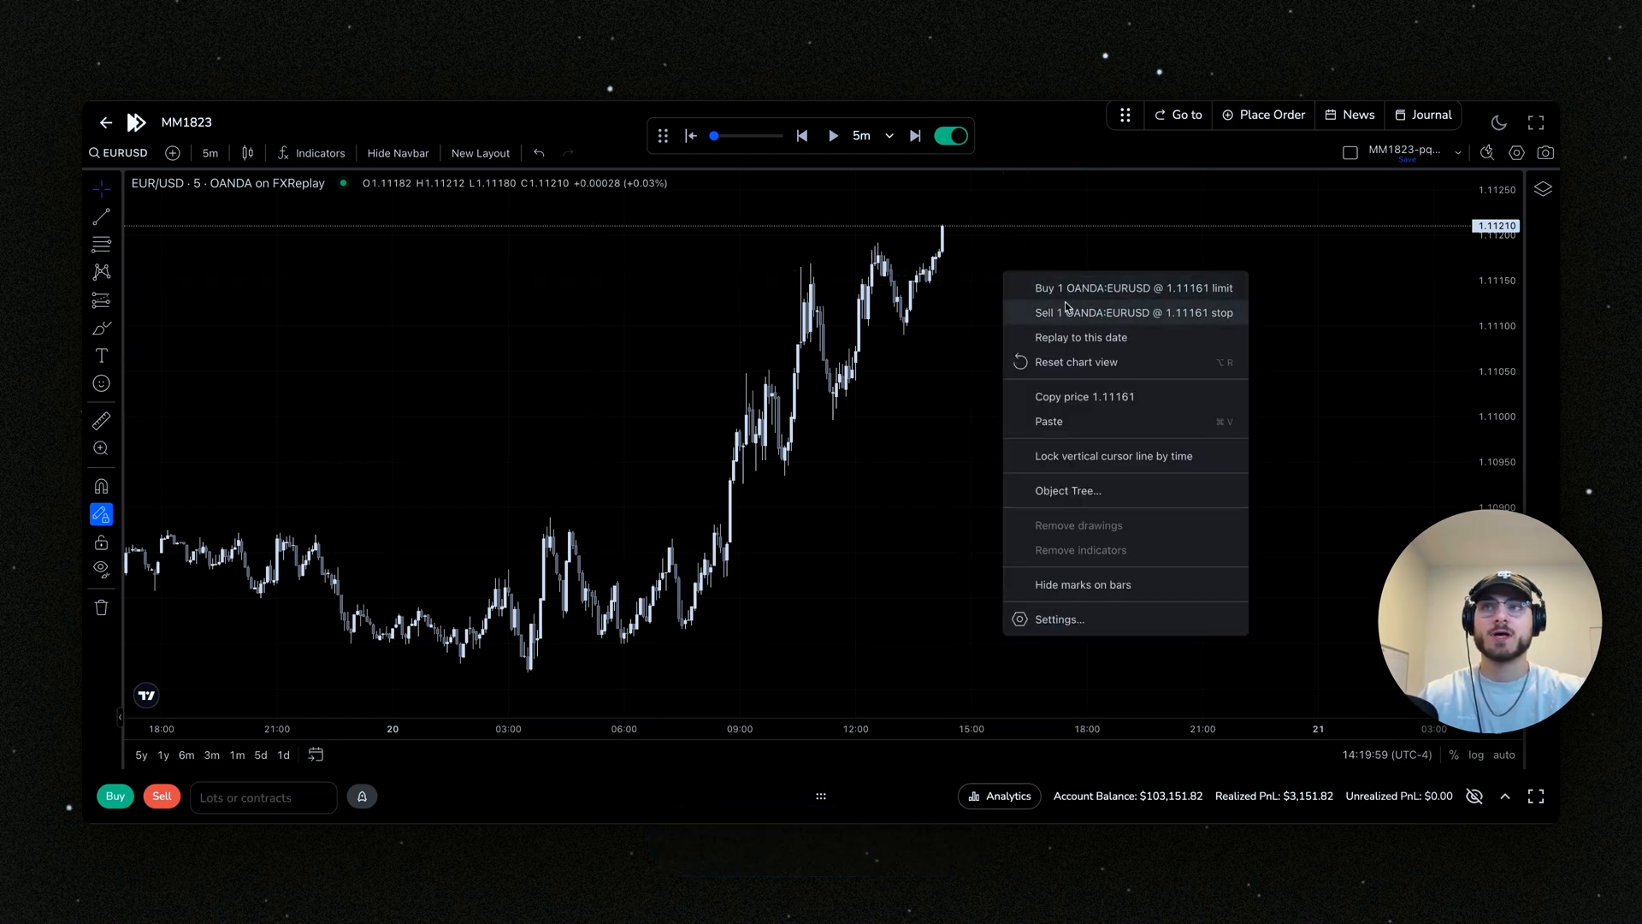
pyautogui.click(939, 334)
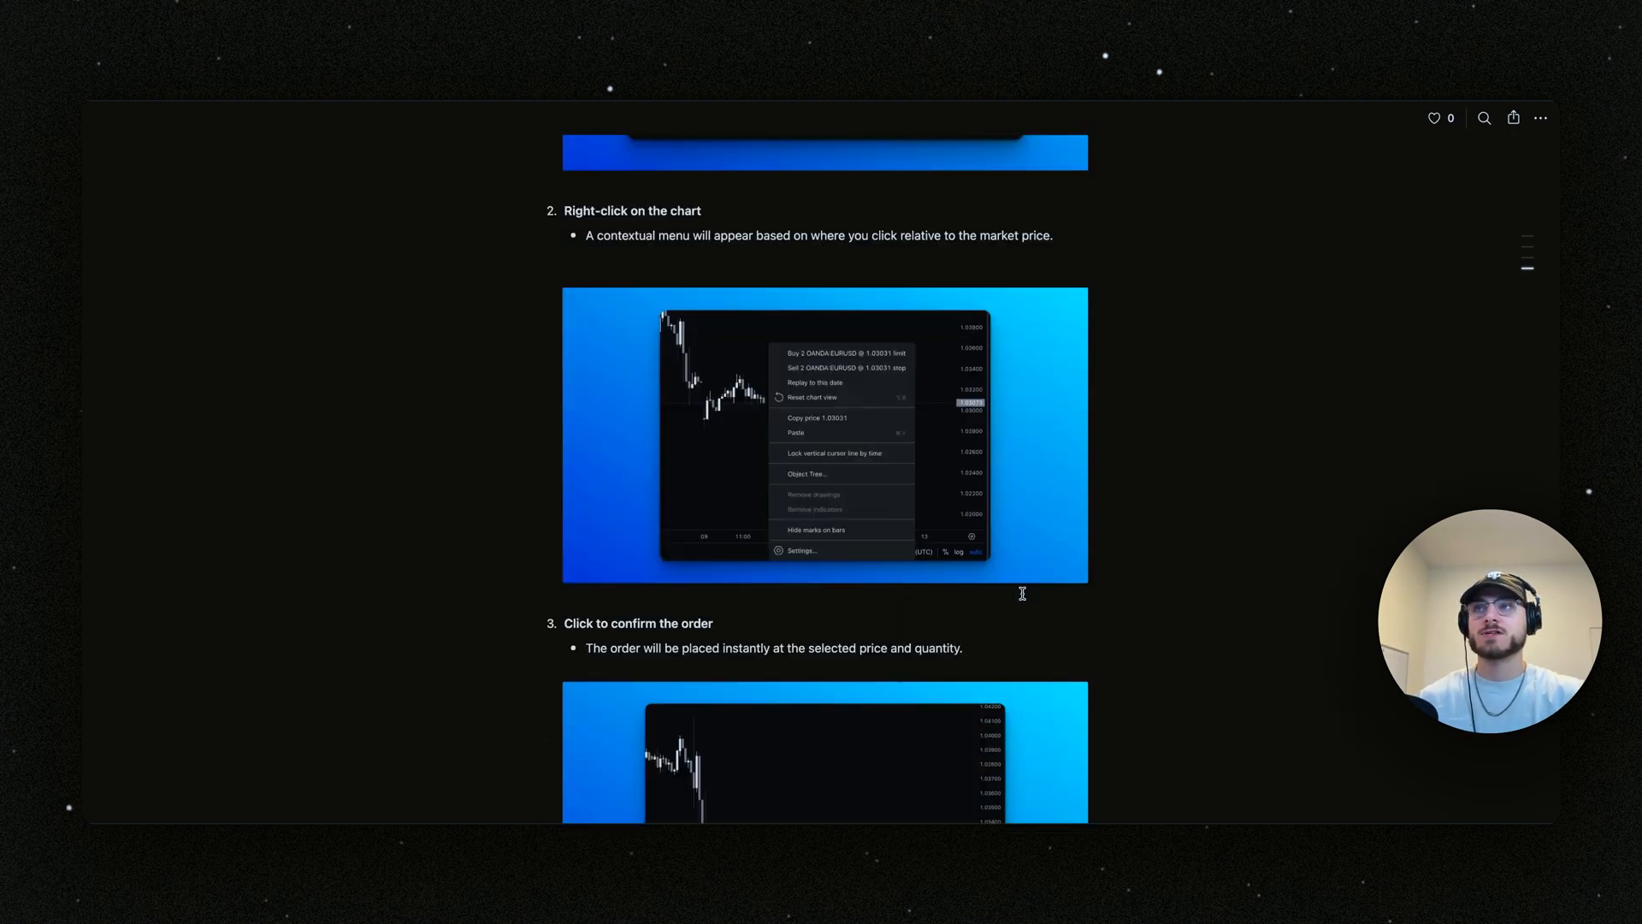
# Step: Scroll the release notes up to the 'What is Right-Click Order Execution?' heading
pyautogui.scroll(3)
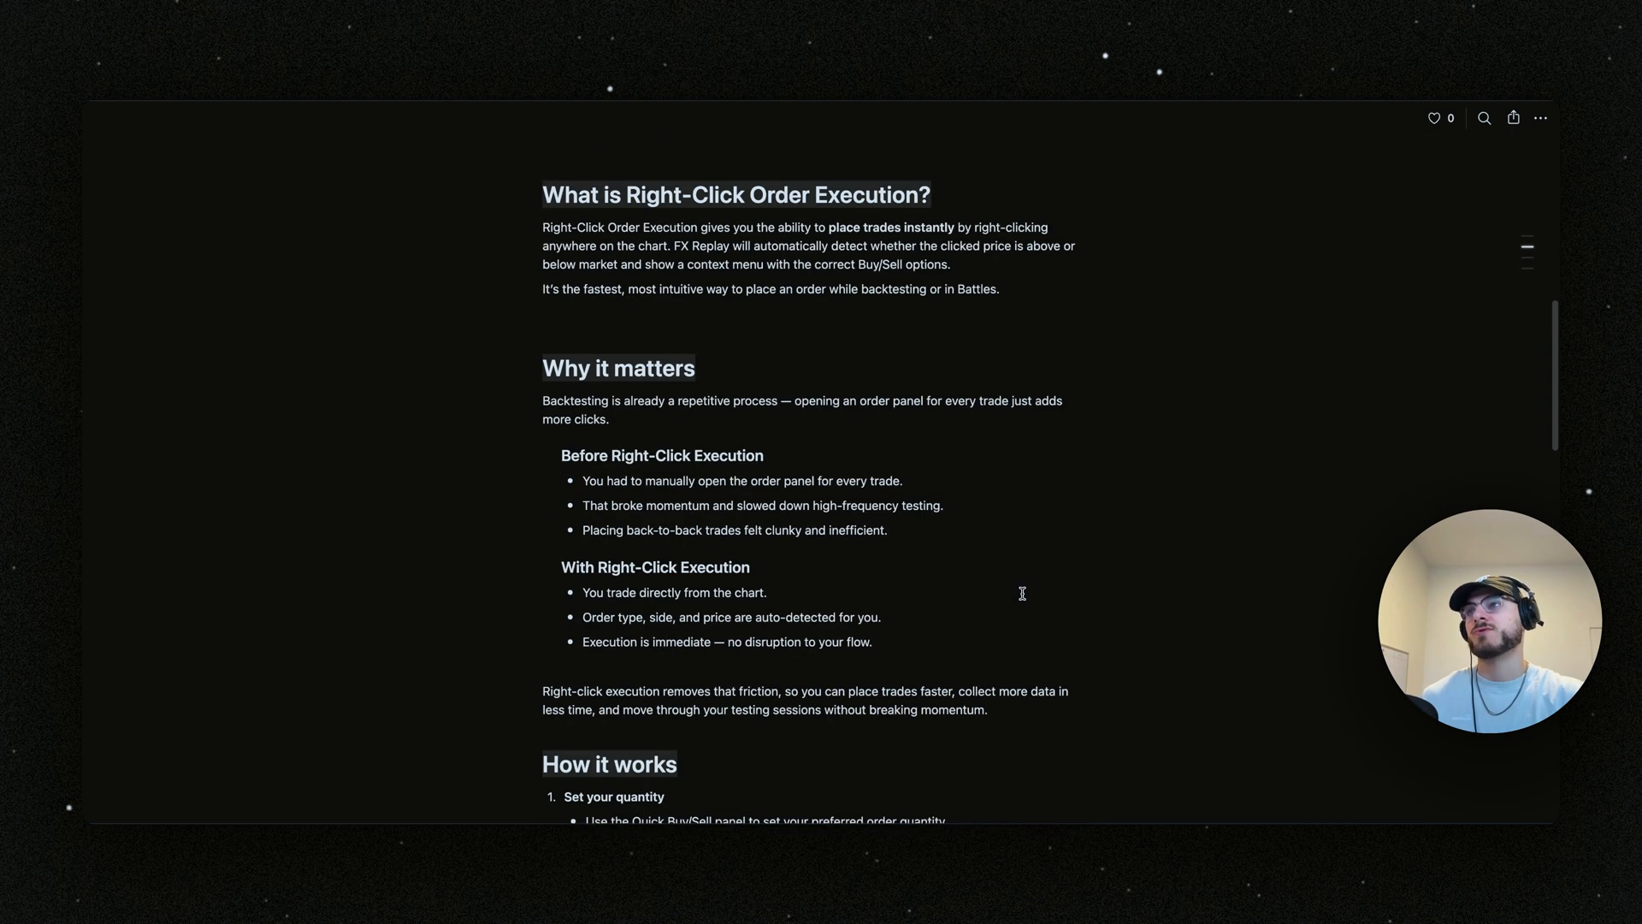